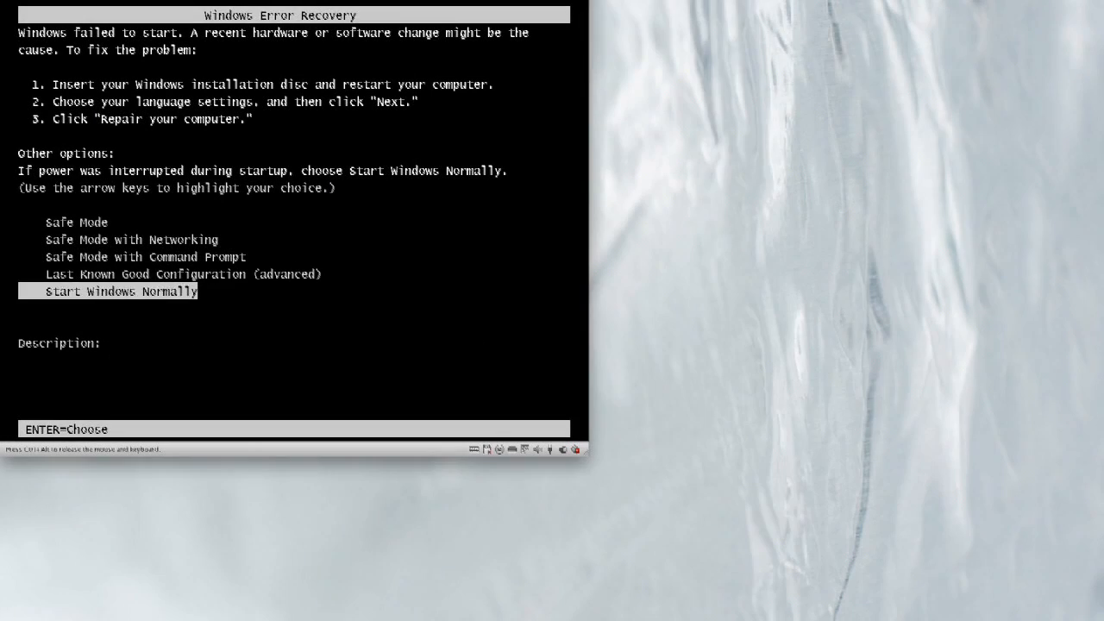
Step: Highlight Safe Mode as the startup option in the boot menu
key("up")
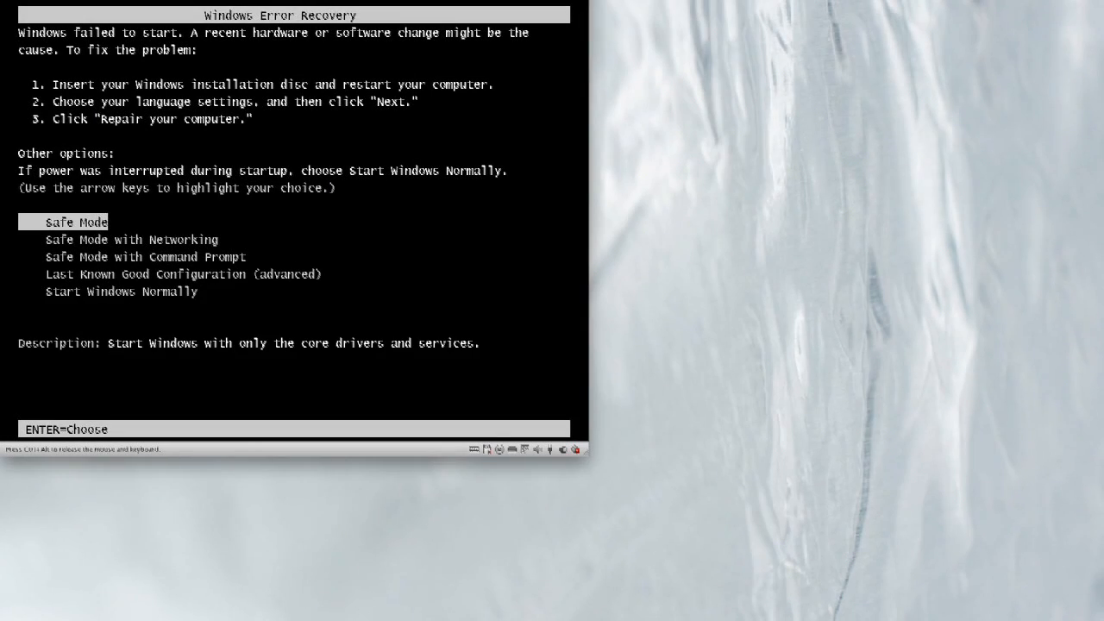